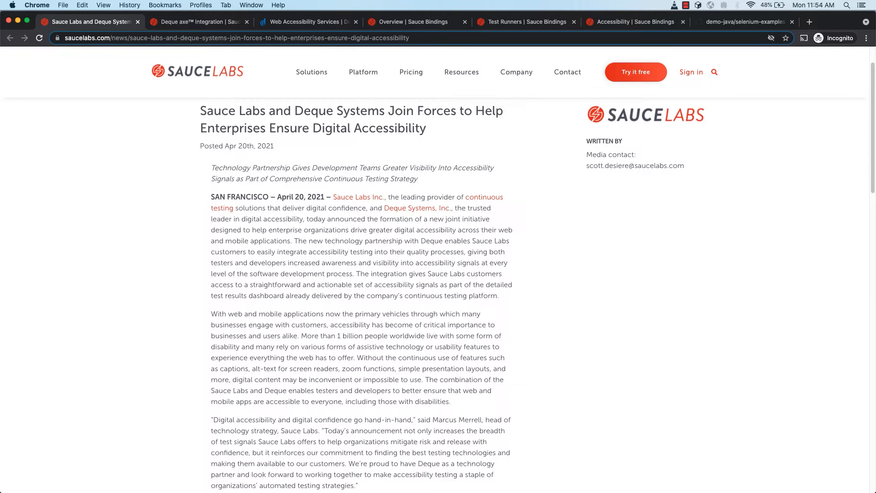
# - Review the Deque axe integration docs and Deque services pages, then land on Sauce Bindings Test Runners
pyautogui.click(198, 21)
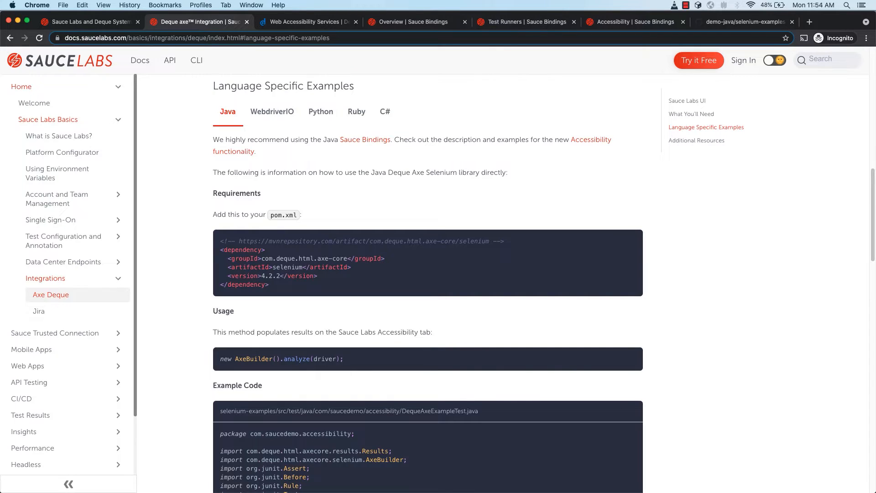
pyautogui.click(306, 21)
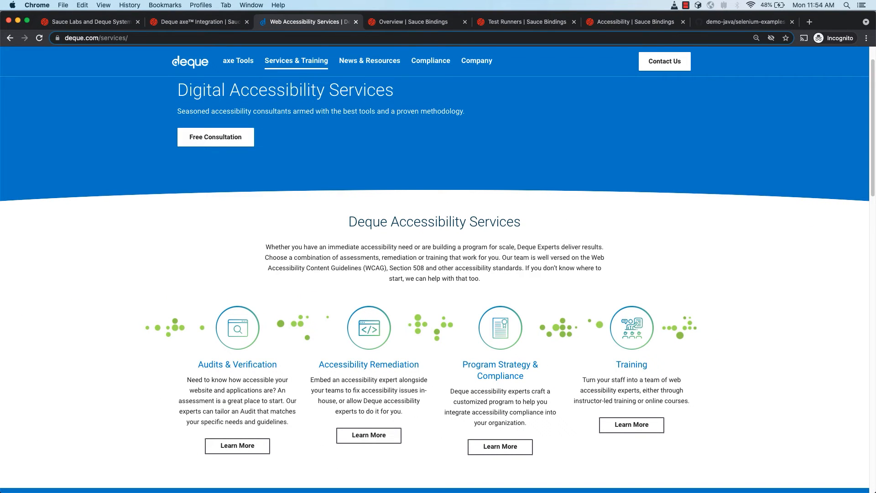
pyautogui.click(95, 39)
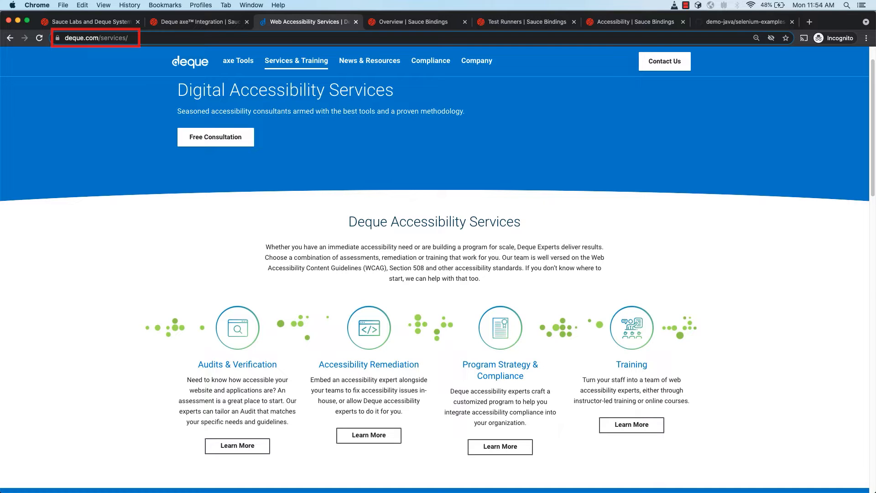
pyautogui.click(416, 22)
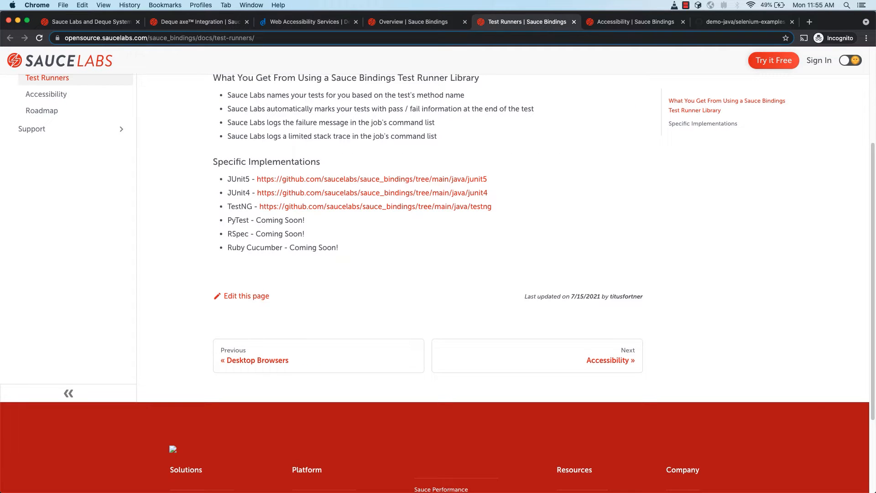
# - View the Sauce Bindings Accessibility page's Java JUnit 5 example, then the demo-java GitHub repository
pyautogui.click(370, 179)
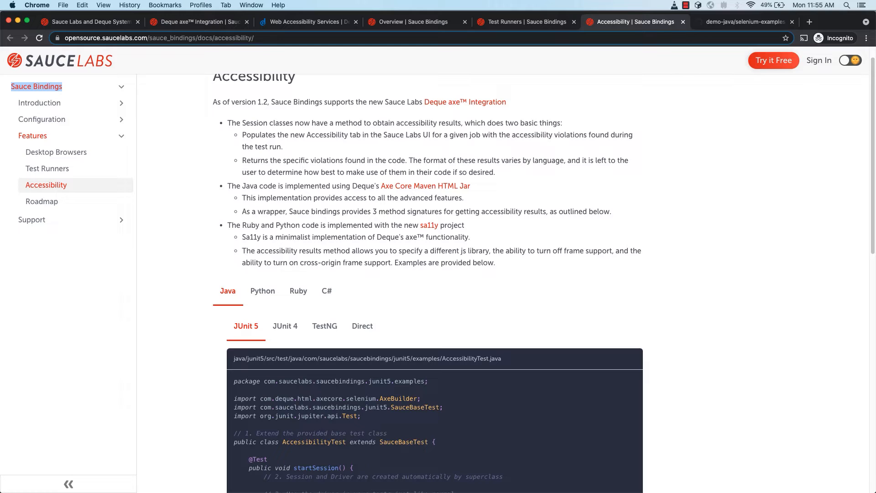
pyautogui.click(743, 21)
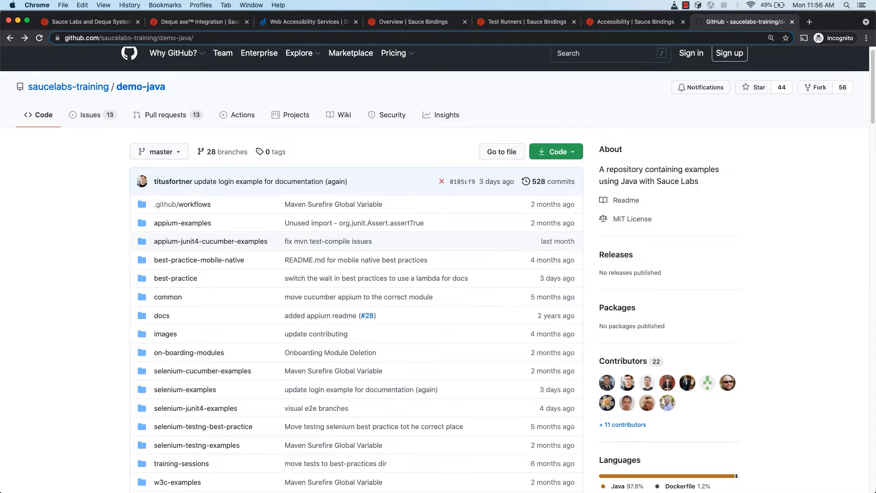
pyautogui.moveTo(329, 352)
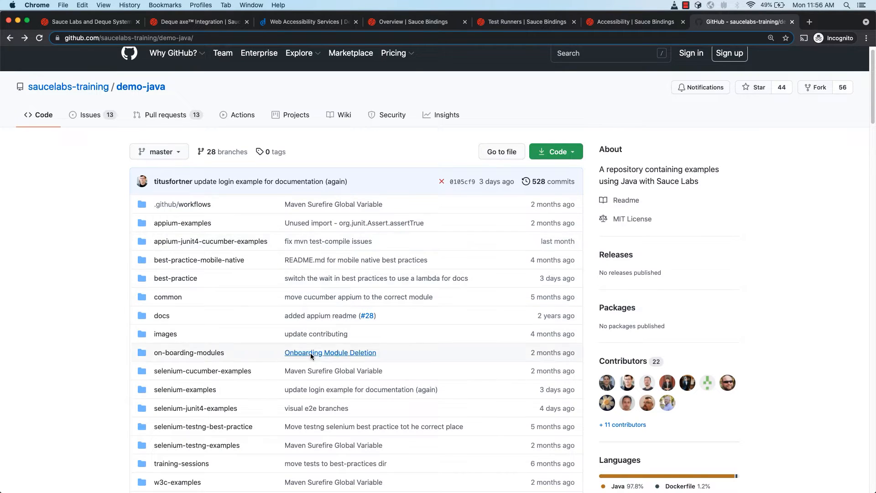
# - Navigate into selenium-examples' saucedemo accessibility test sources
pyautogui.click(185, 389)
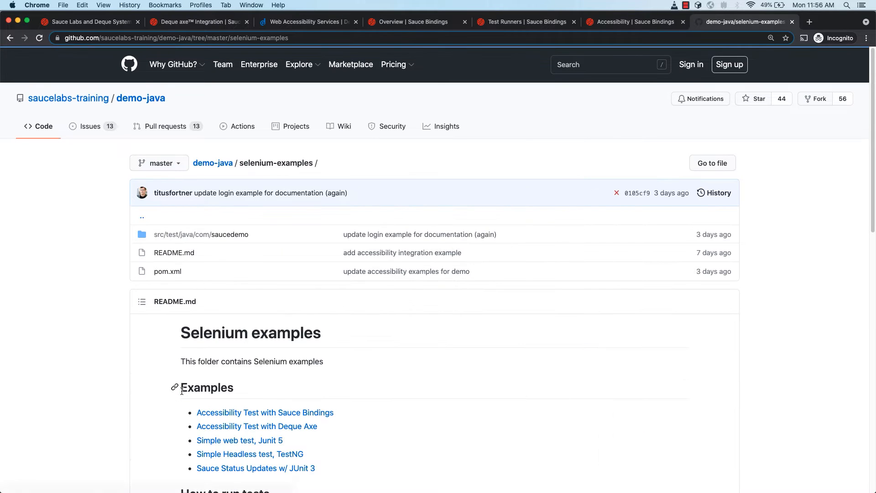
pyautogui.click(201, 234)
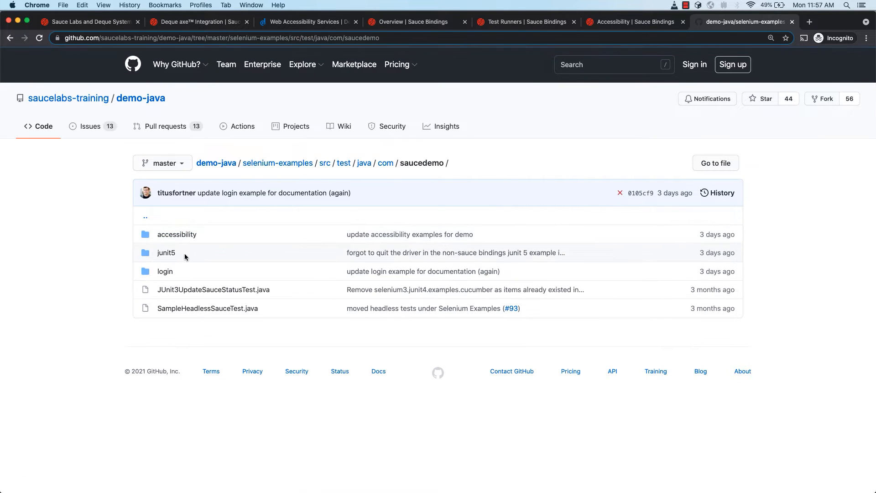
pyautogui.click(176, 234)
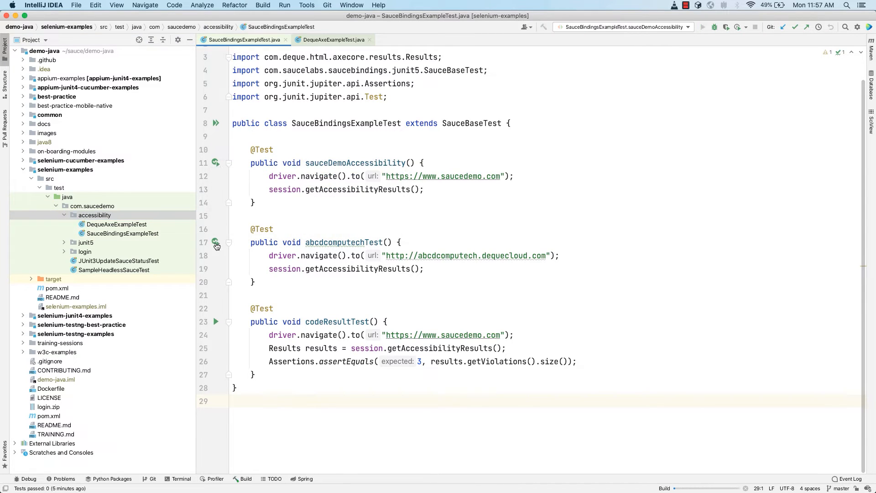
# - Run abcdcomputechTest so the tests pass, then follow the sauceDemoAccessibility Test Job Link to Sauce Labs
pyautogui.click(215, 245)
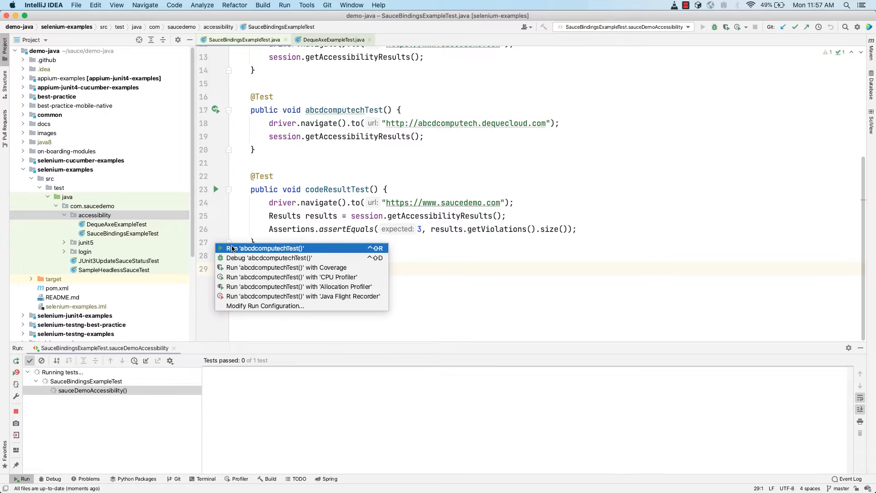
pyautogui.click(263, 248)
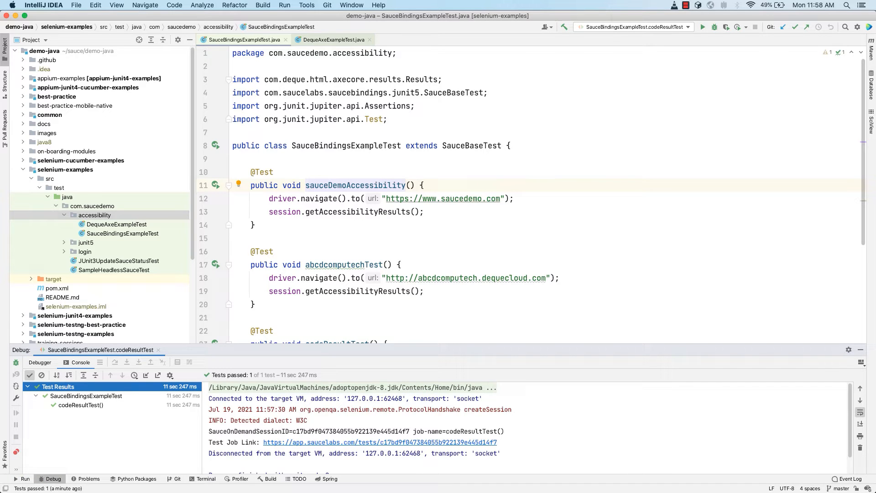
pyautogui.moveTo(456, 198)
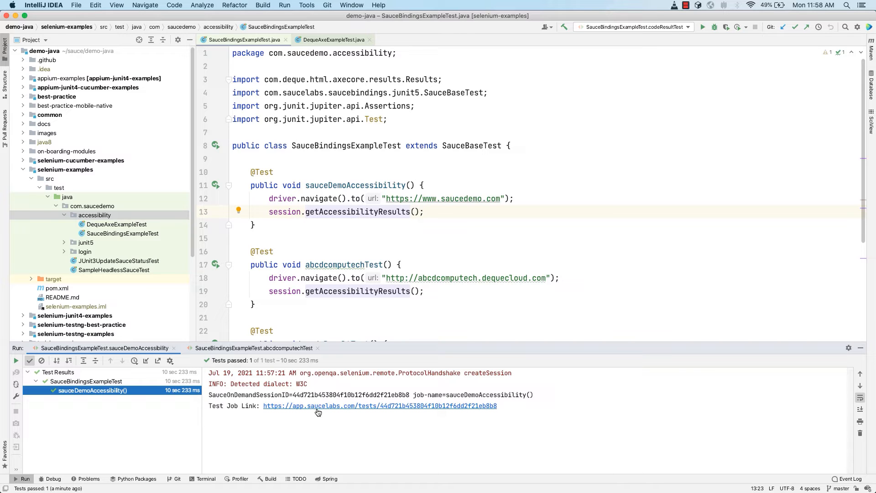
pyautogui.click(380, 406)
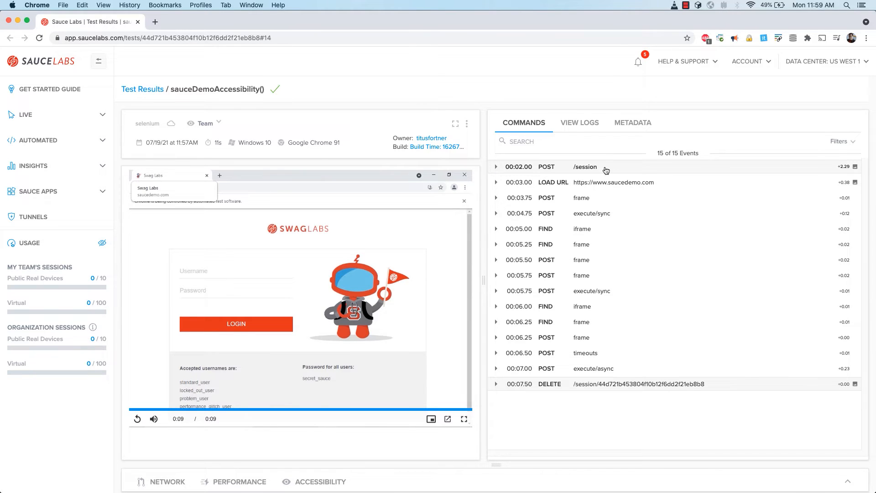
pyautogui.moveTo(596, 204)
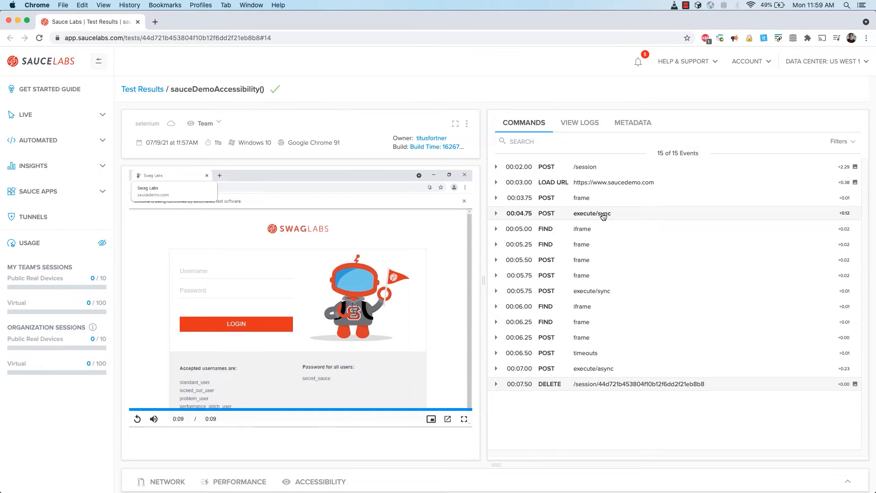
pyautogui.moveTo(598, 290)
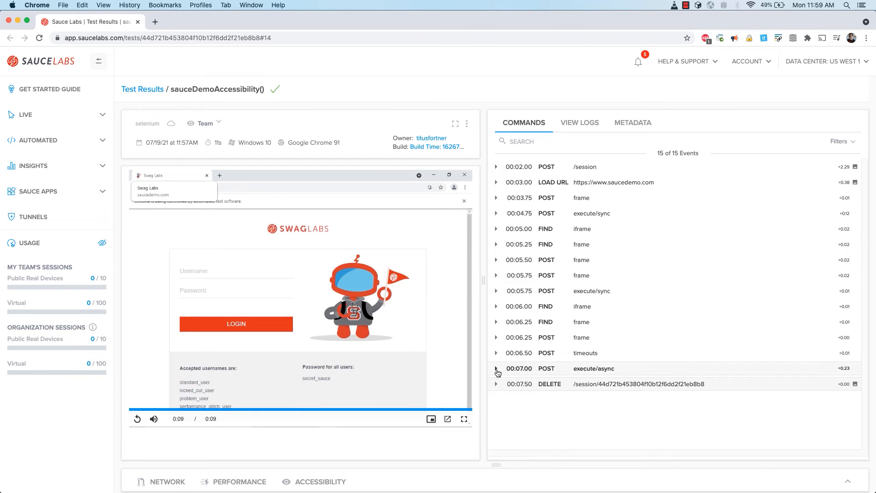
# - Inspect the axe response and the 3 moderate issues in the job's Accessibility results, then return to the abcdcomputechTest output
pyautogui.click(497, 369)
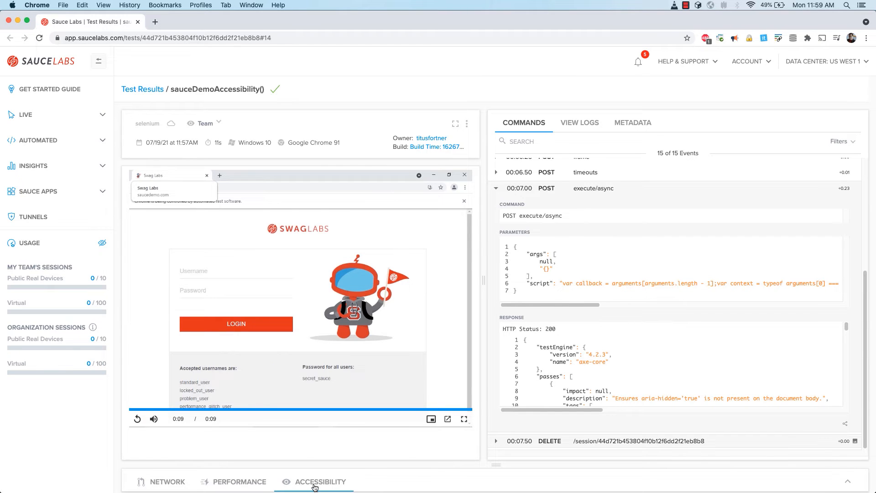
pyautogui.click(322, 481)
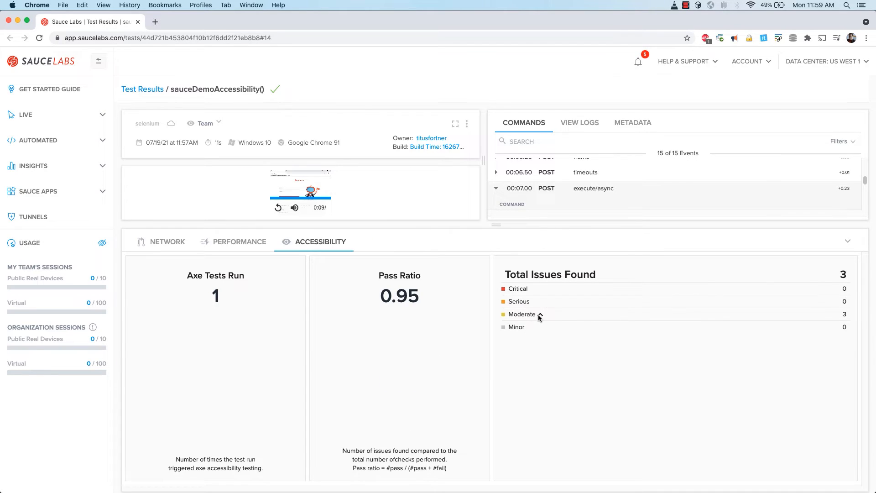
pyautogui.click(522, 314)
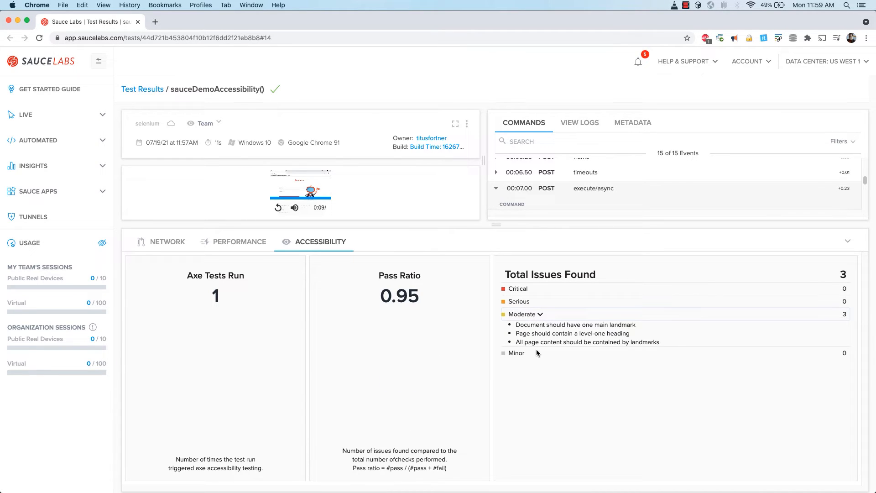
pyautogui.moveTo(536, 360)
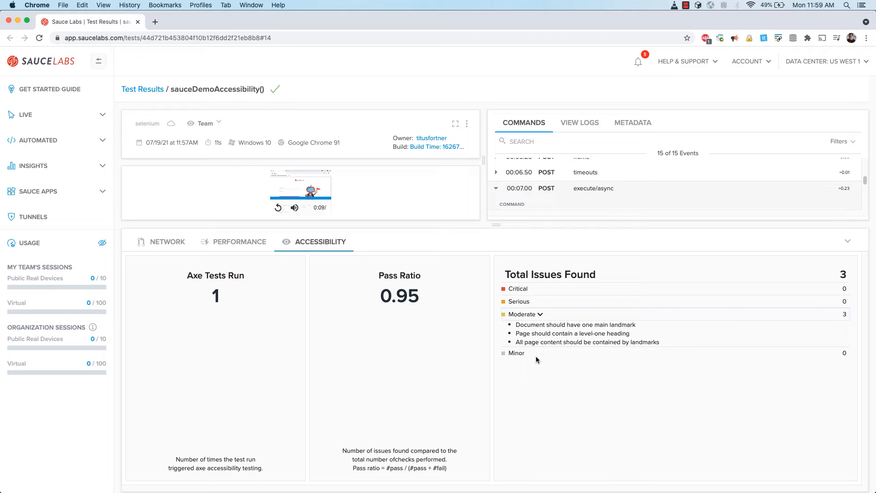
pyautogui.moveTo(538, 365)
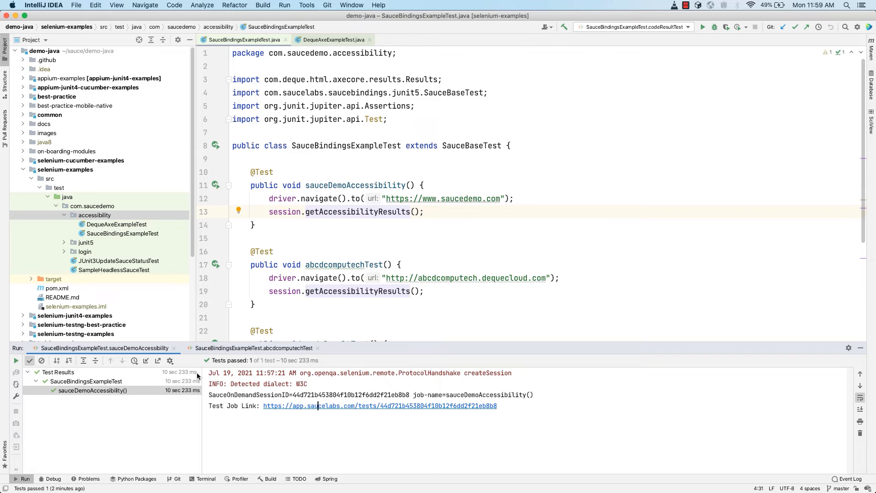
pyautogui.click(255, 348)
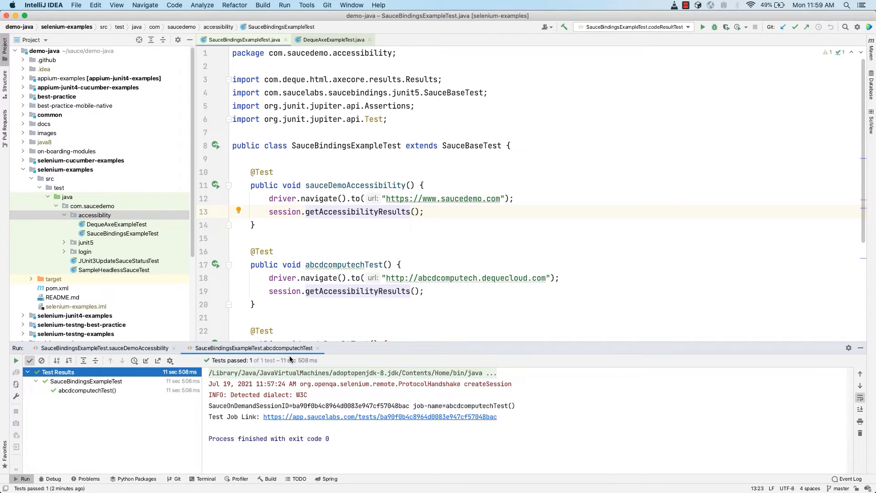
pyautogui.moveTo(211, 430)
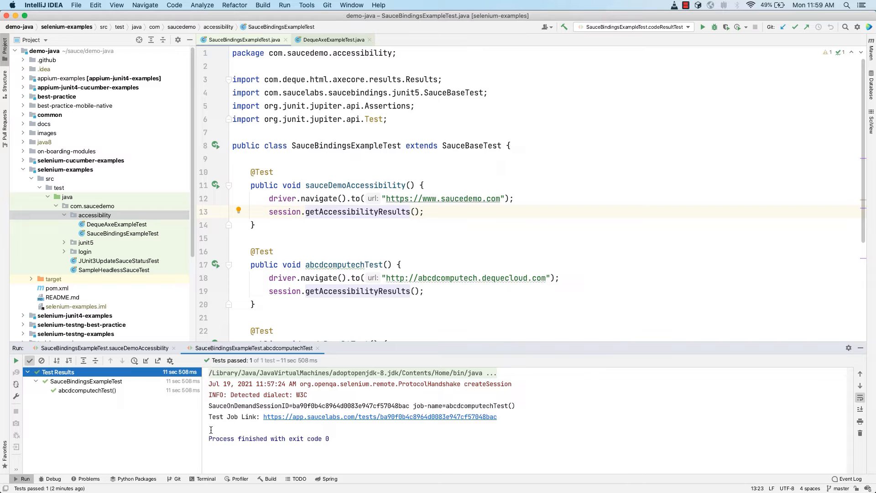
# - Open the abcdcomputechTest job in Sauce Labs and expand its critical, serious and moderate issue lists
pyautogui.click(379, 416)
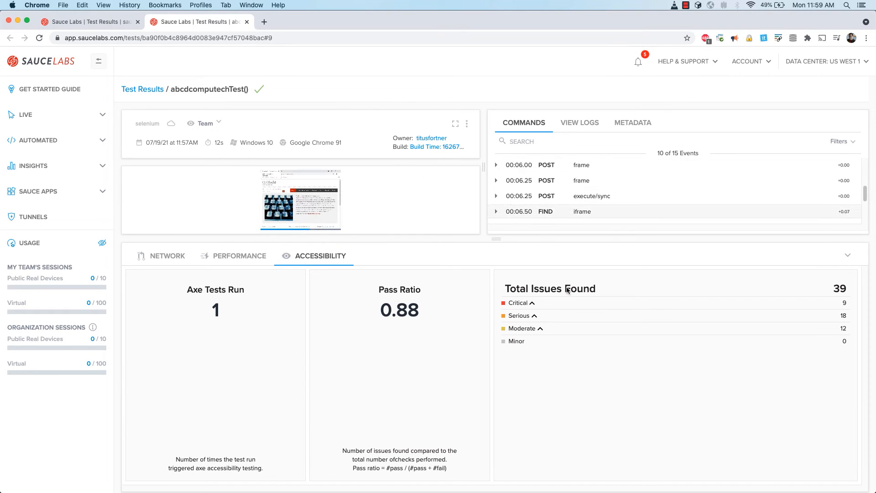
pyautogui.click(521, 302)
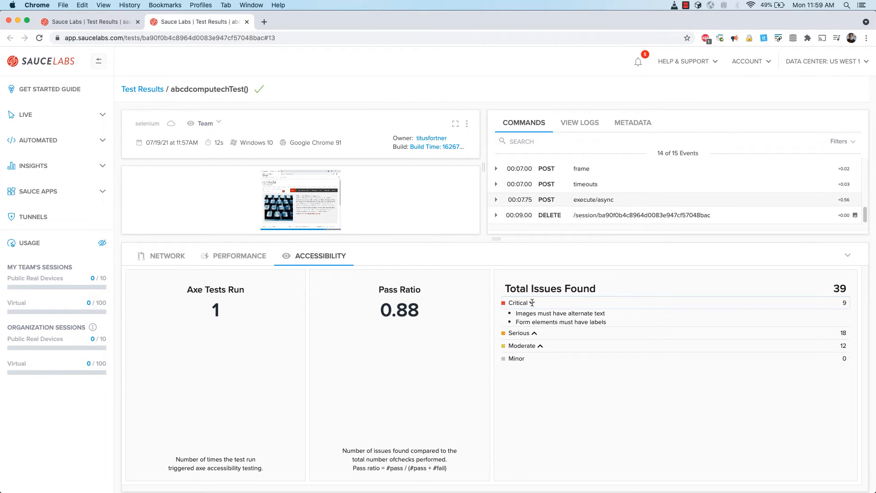
pyautogui.click(519, 333)
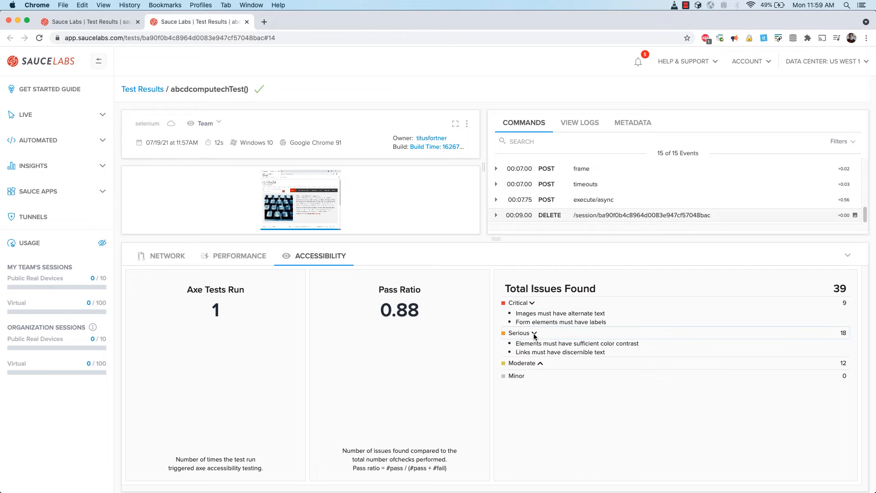
pyautogui.click(524, 363)
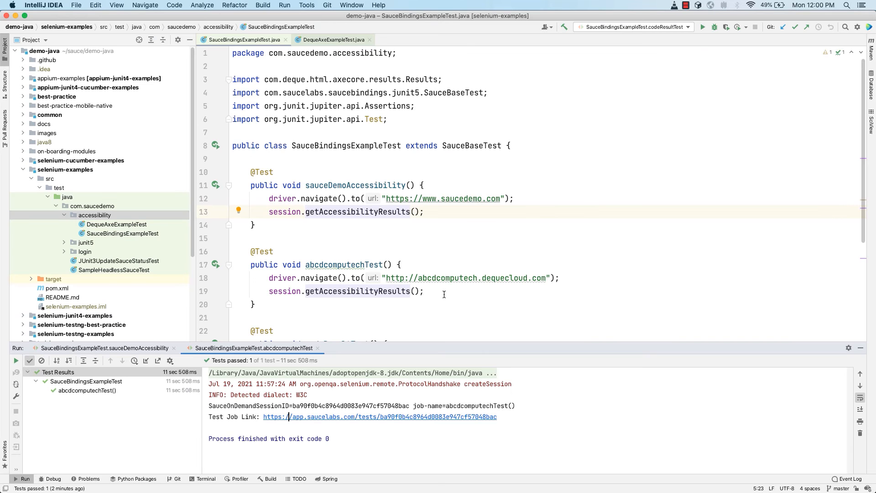
# - Debug codeResultTest so it pauses at the line 26 assertEquals breakpoint
pyautogui.scroll(-3)
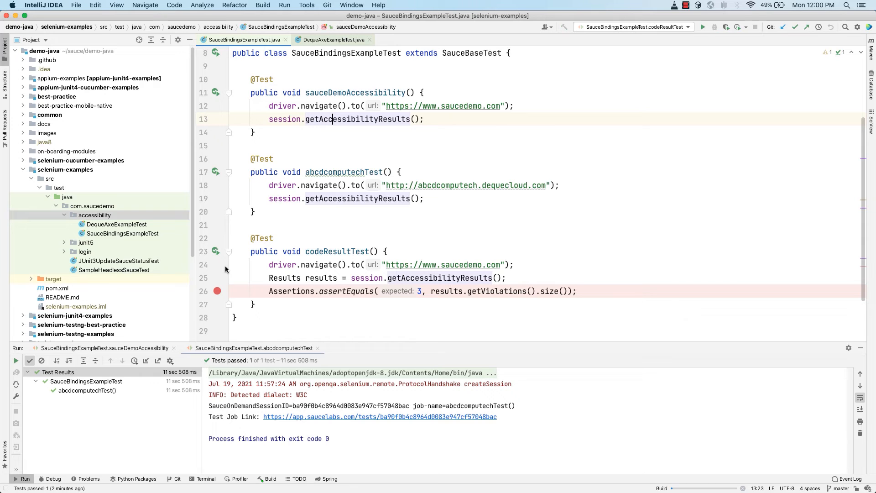
pyautogui.click(714, 27)
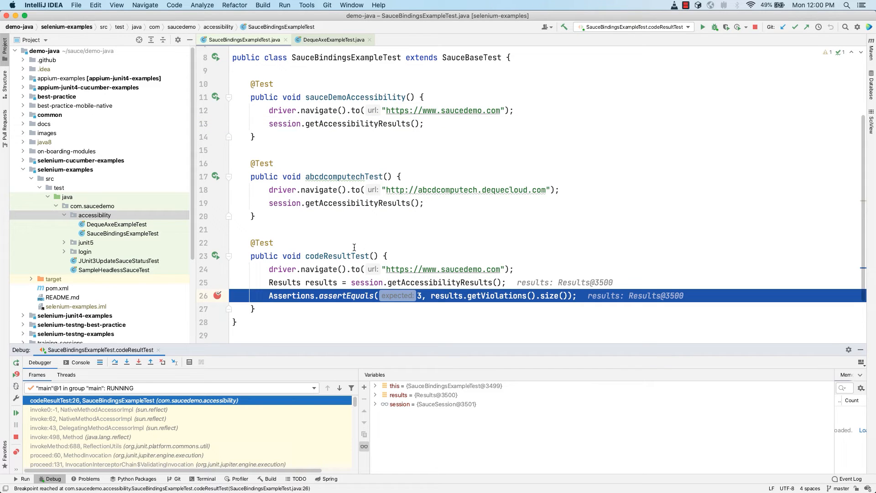
pyautogui.moveTo(422, 282)
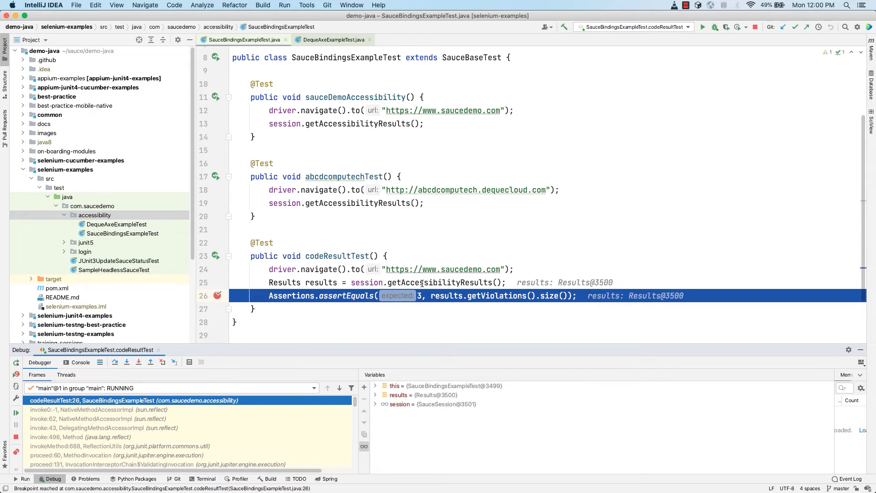
pyautogui.moveTo(379, 358)
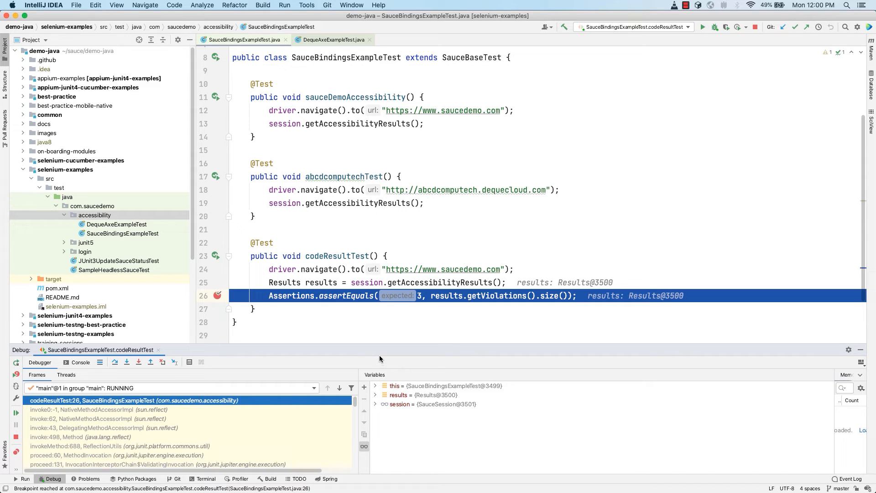
# - Expand the results' violations list (size 3) and the first landmark-one-main violation's details
pyautogui.click(374, 395)
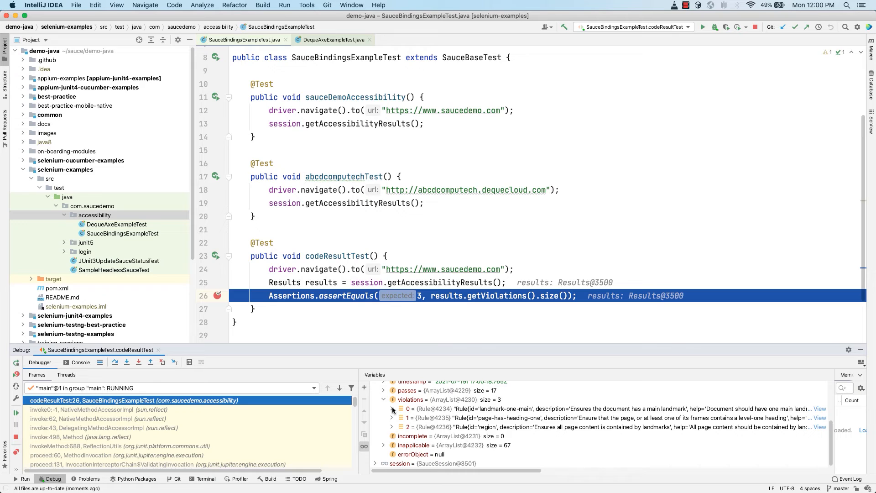
pyautogui.click(391, 409)
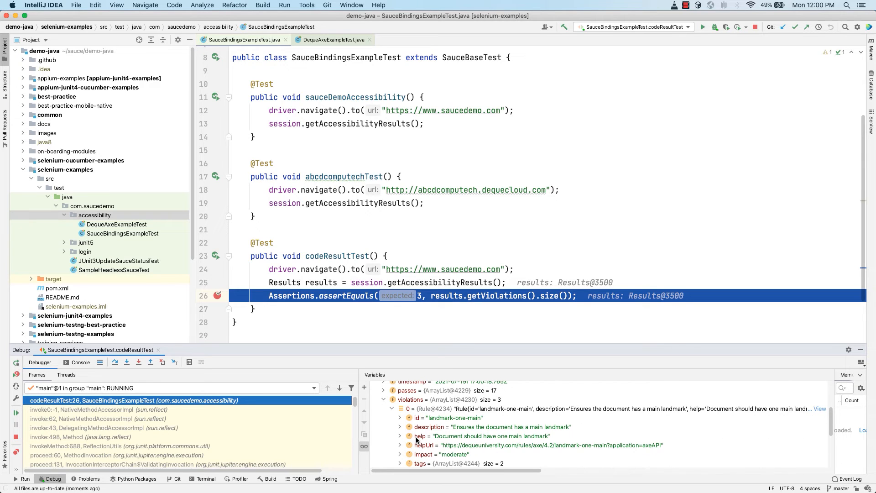
pyautogui.scroll(3)
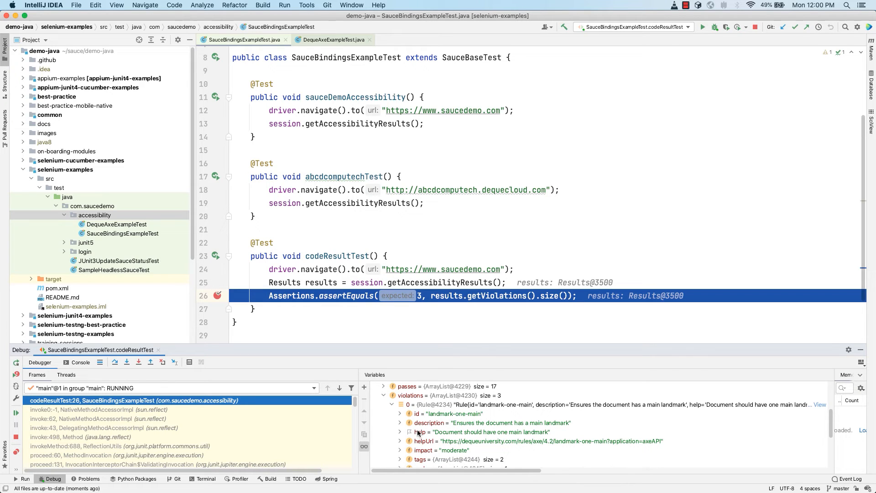
pyautogui.moveTo(282, 273)
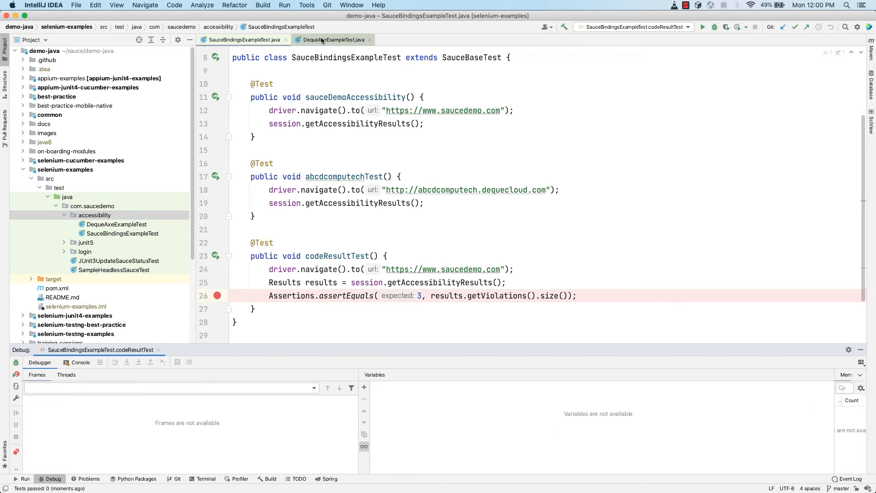
# - Review DequeAxeExampleTest's setup and accessibilityTest asserting 3 violations, and bring up its run options
pyautogui.click(330, 39)
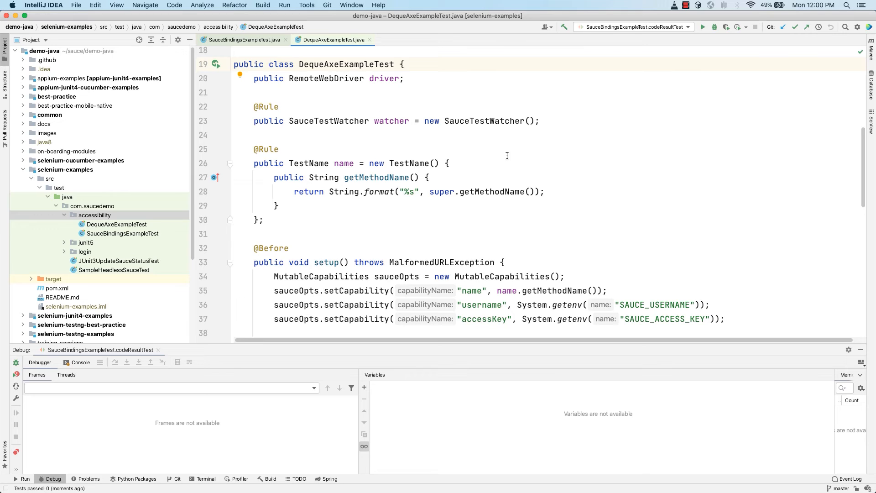
pyautogui.moveTo(469, 125)
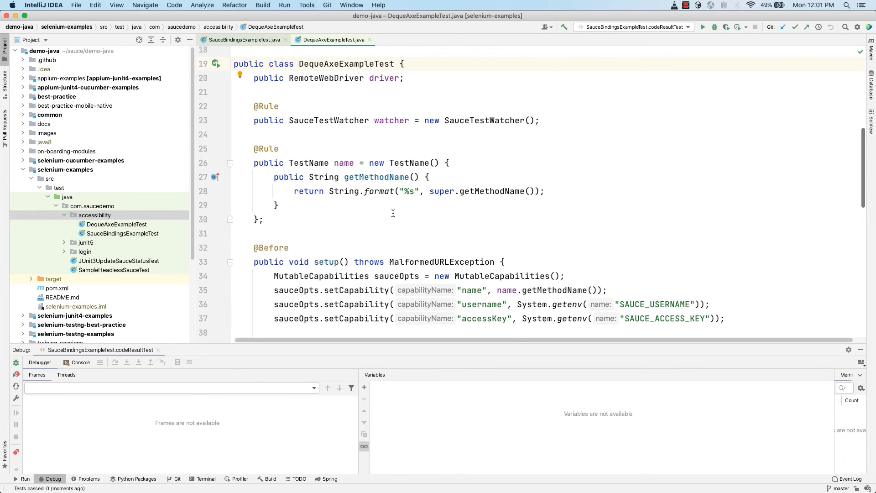
pyautogui.scroll(-3)
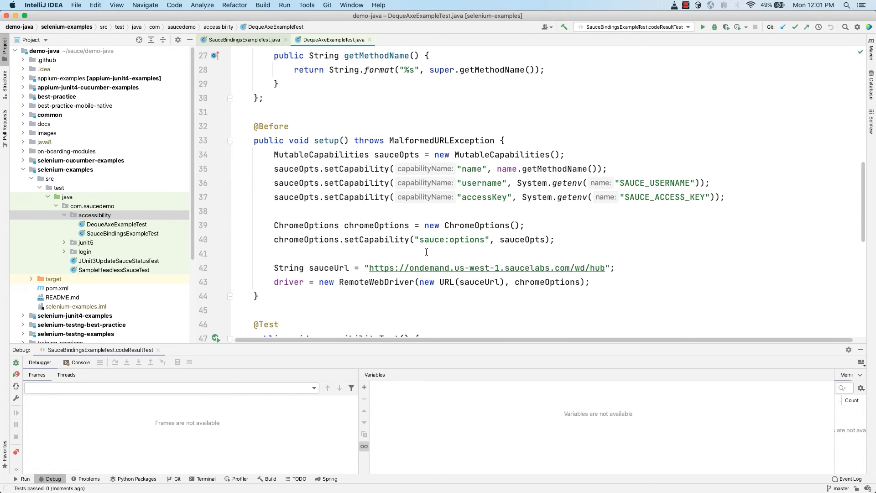
pyautogui.scroll(-3)
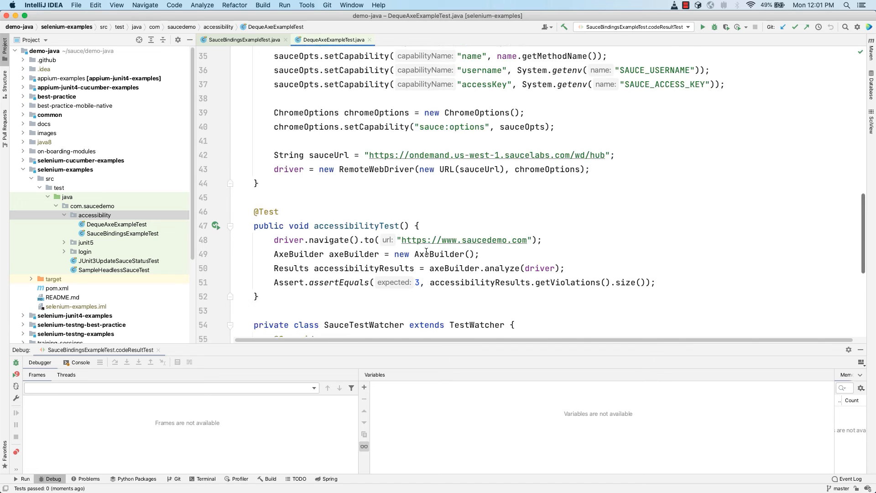
pyautogui.scroll(-3)
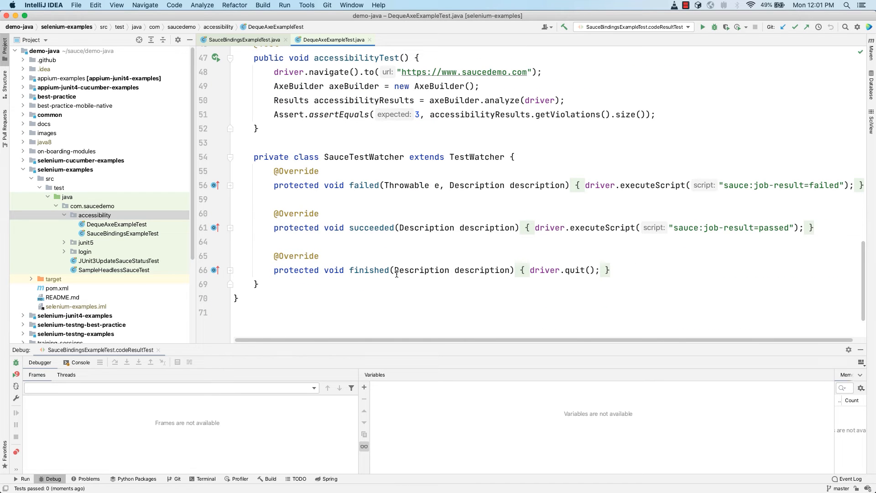
pyautogui.scroll(3)
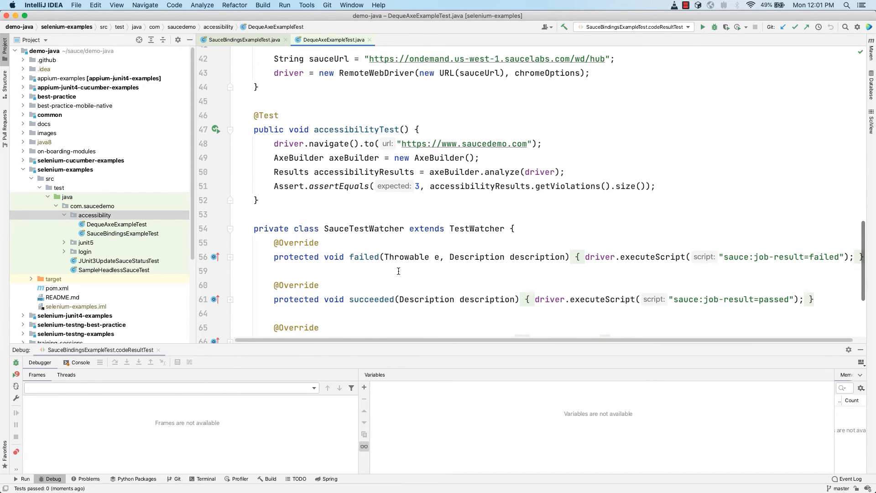
pyautogui.moveTo(432, 157)
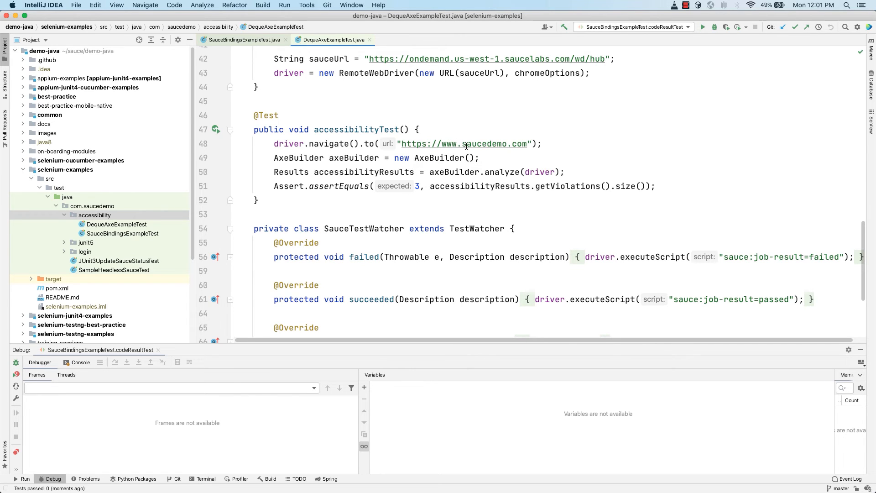
pyautogui.moveTo(445, 133)
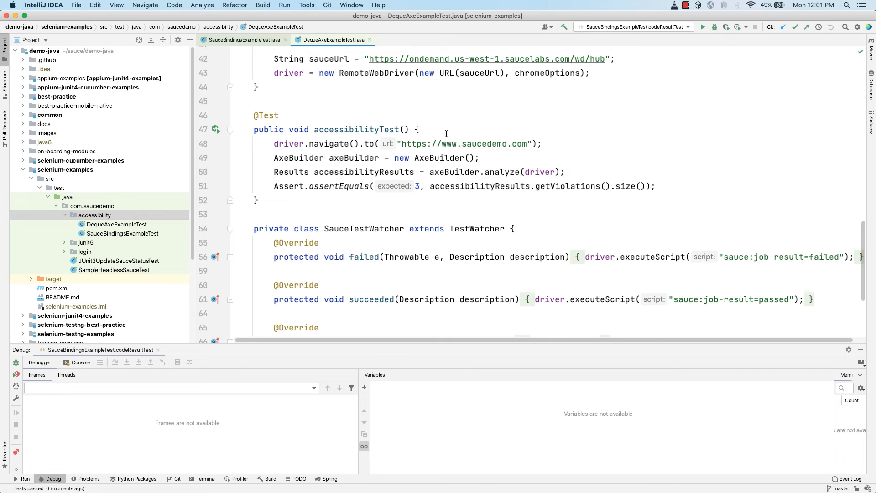
pyautogui.click(215, 129)
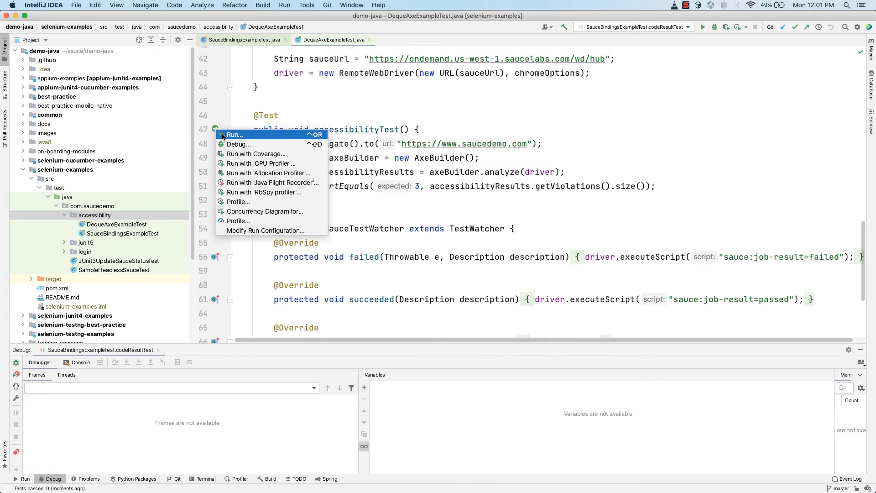
# - Start the accessibilityTest run in DequeAxeExampleTest
pyautogui.click(234, 134)
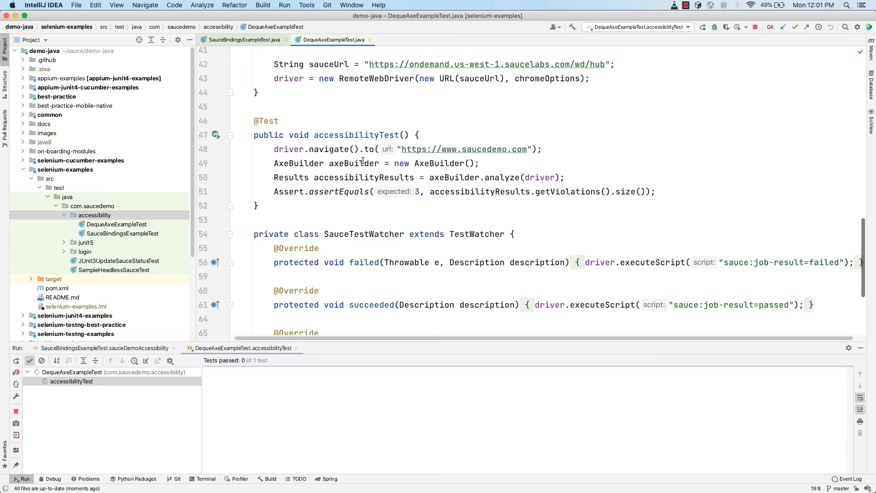
pyautogui.moveTo(445, 173)
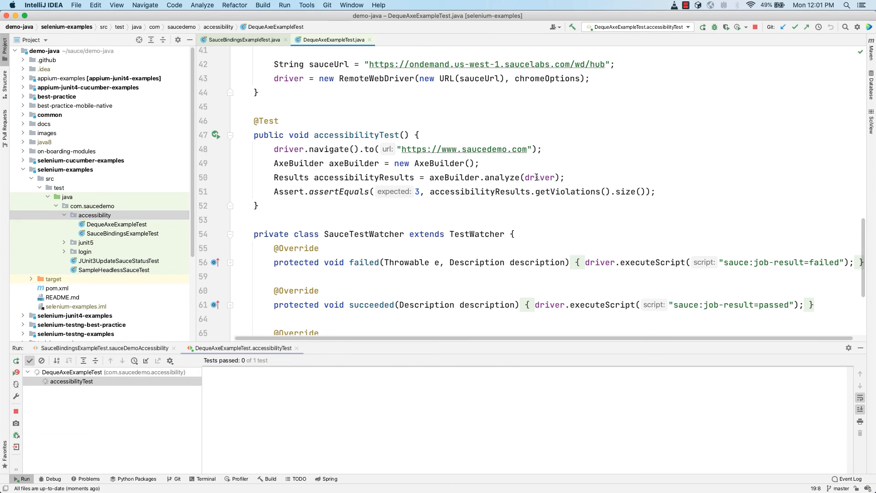
pyautogui.moveTo(540, 177)
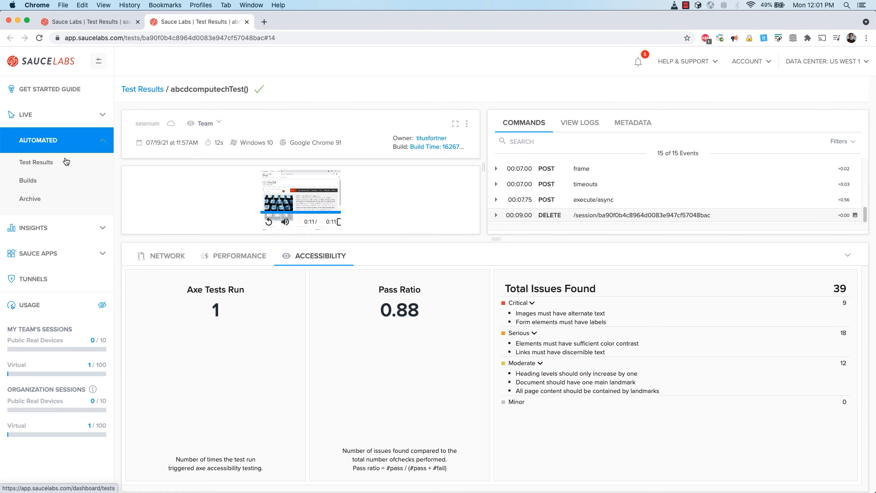
# - View the accessibilityTest run's axe summary in Sauce Labs: 3 moderate issues, 0.95 pass ratio
pyautogui.click(36, 163)
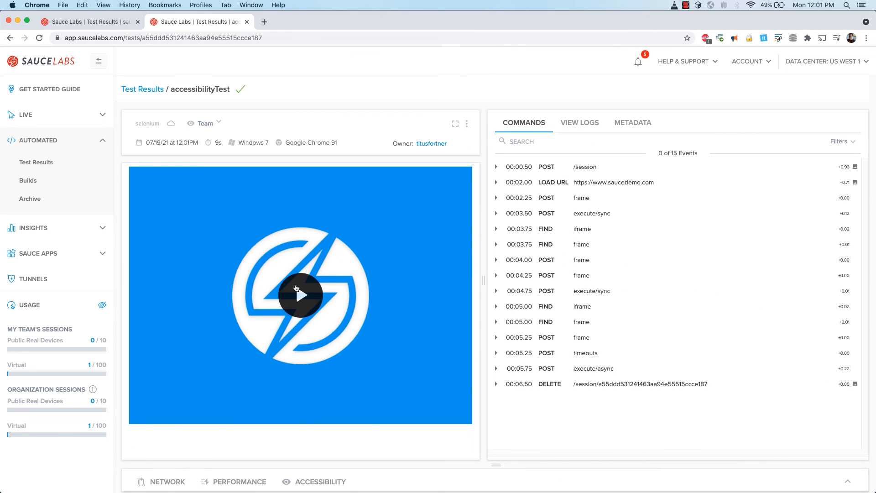
pyautogui.click(320, 482)
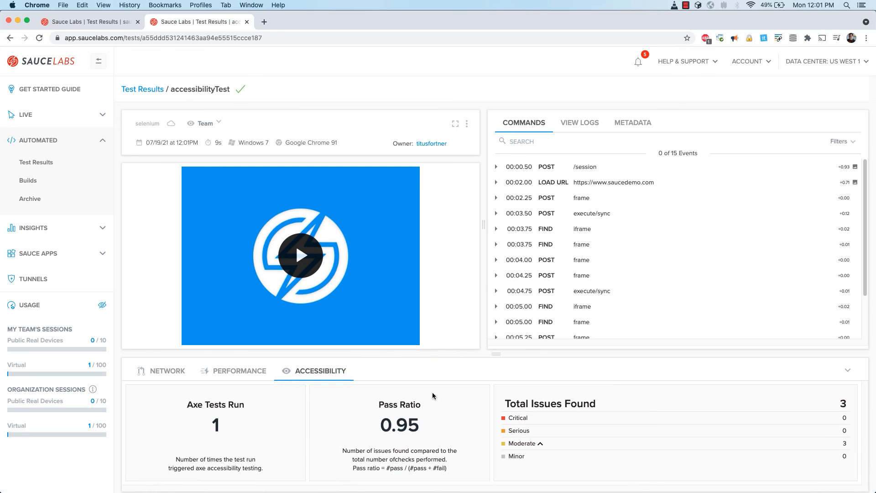
pyautogui.moveTo(546, 449)
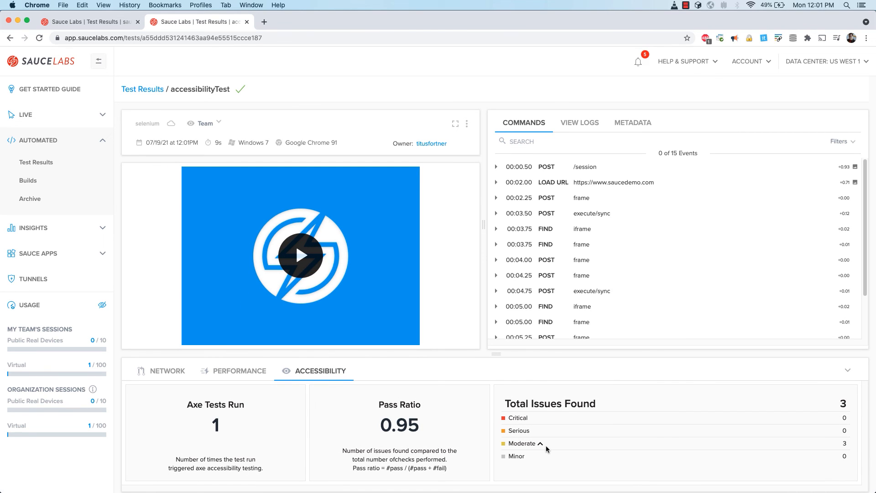
pyautogui.moveTo(563, 446)
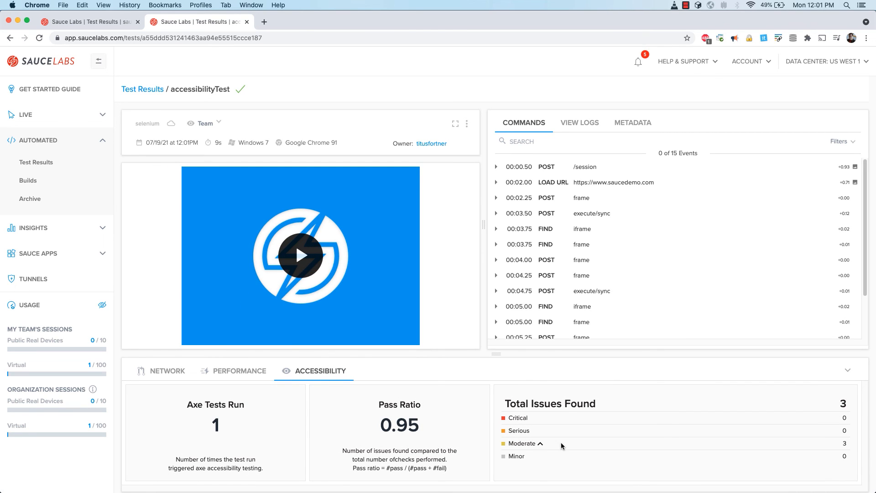